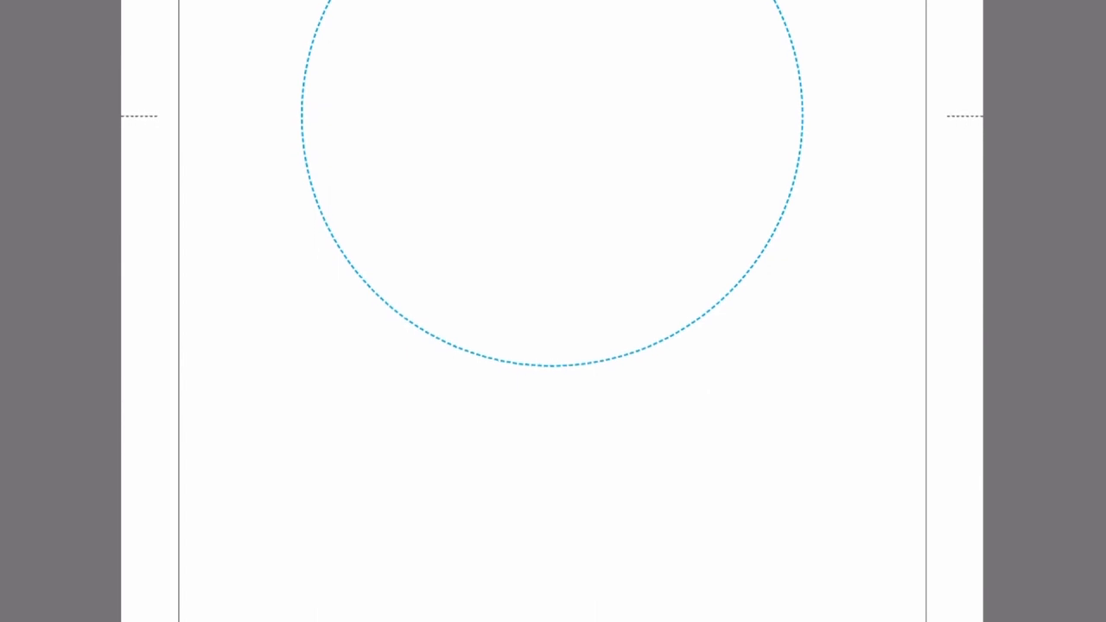
Set bleed to 5 mm and slug to 16 mm on all sides, then create the A4 document.
scroll("down", 3)
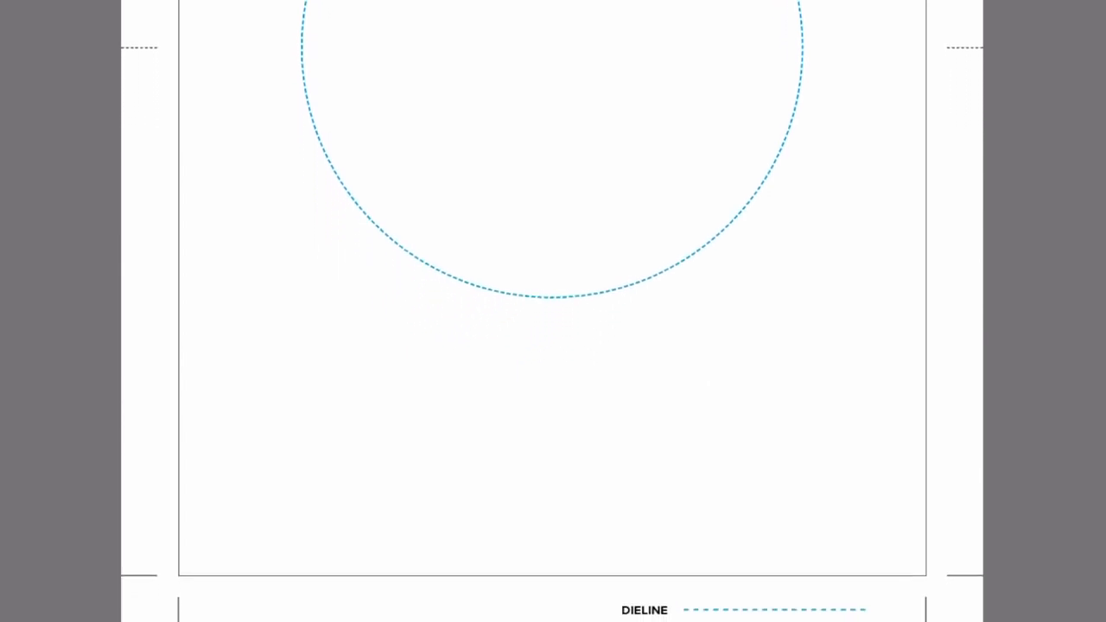
scroll("down", 3)
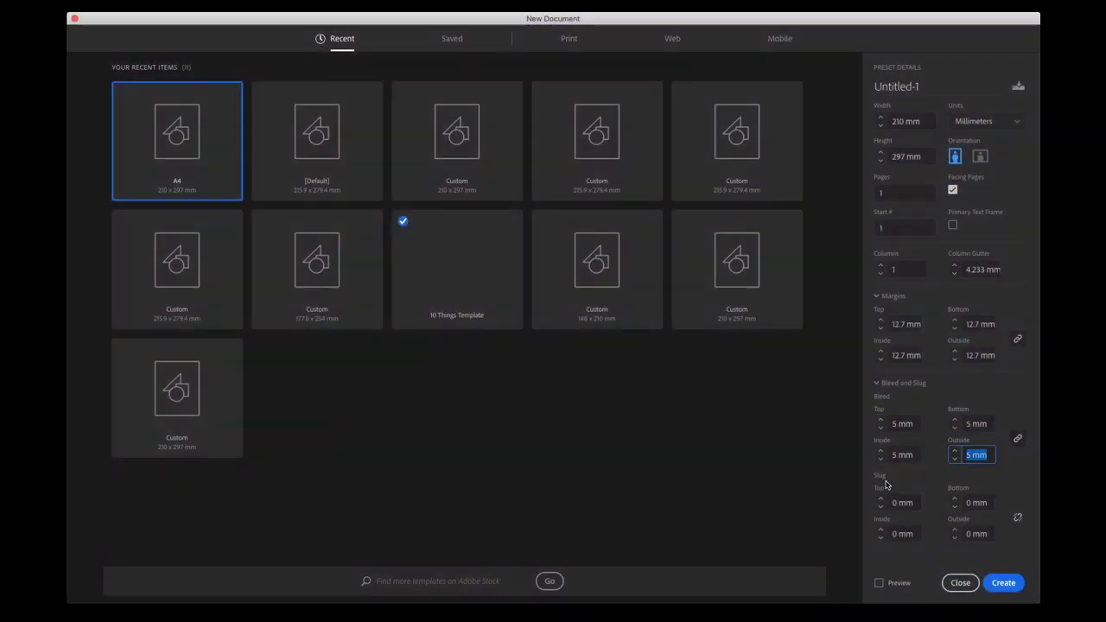
left_click(901, 501)
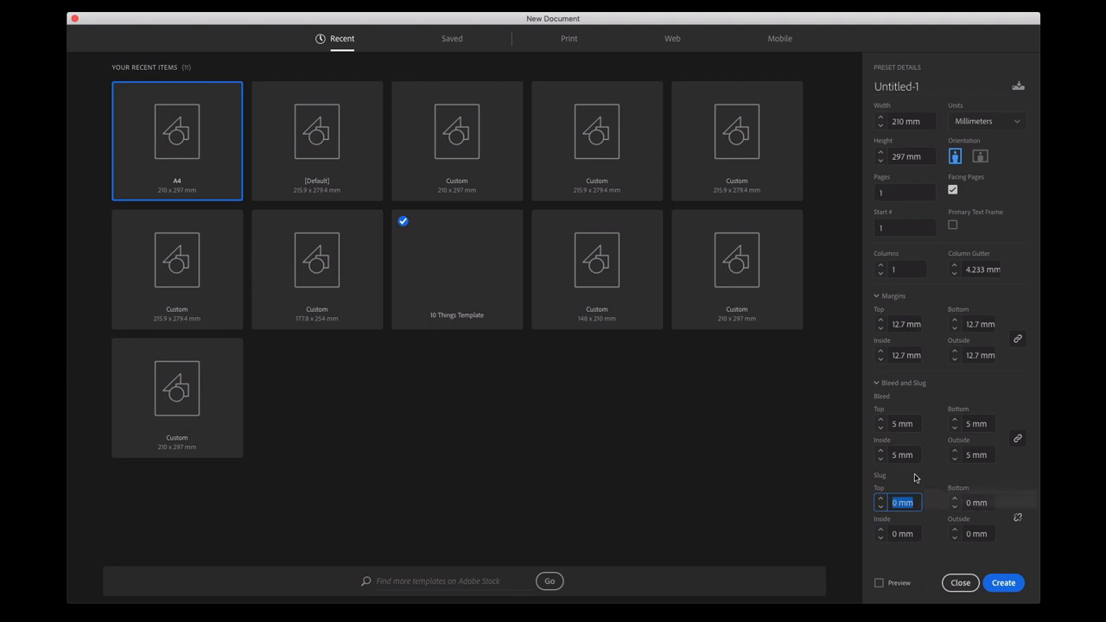
left_click(1018, 518)
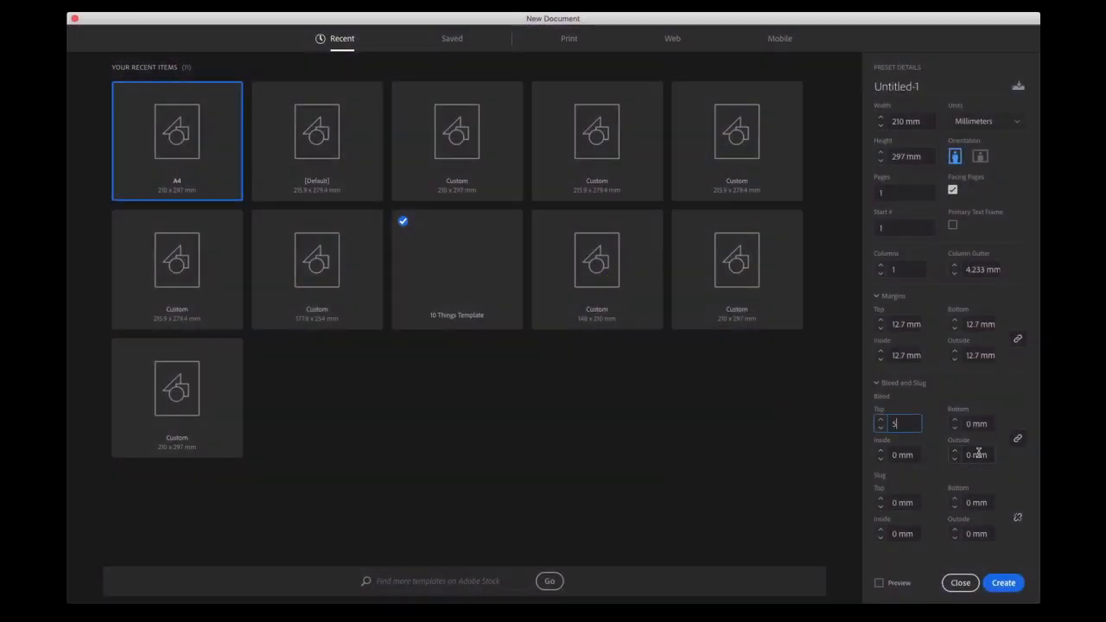
type("5")
left_click(898, 503)
type("16")
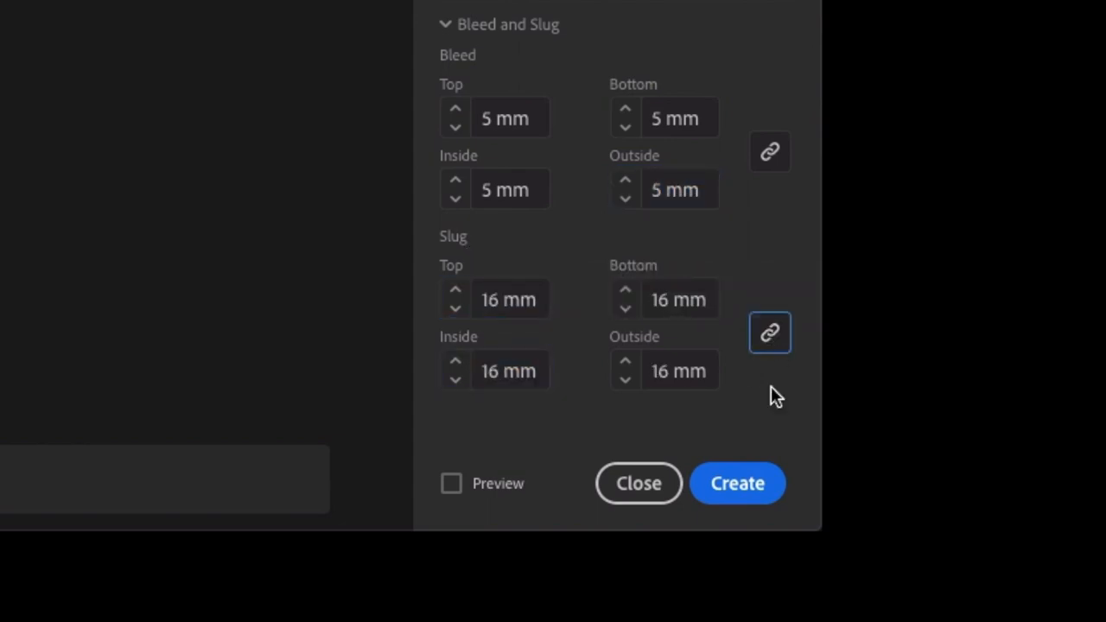
left_click(736, 484)
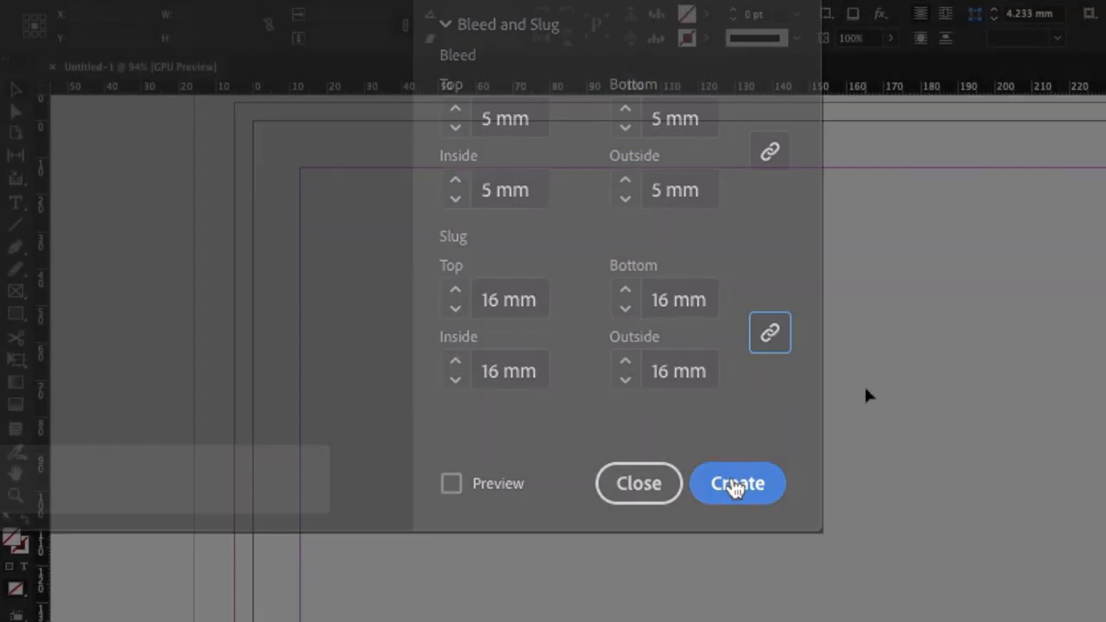
Draw a short vertical line in the top slug area as a fold mark.
left_click(736, 484)
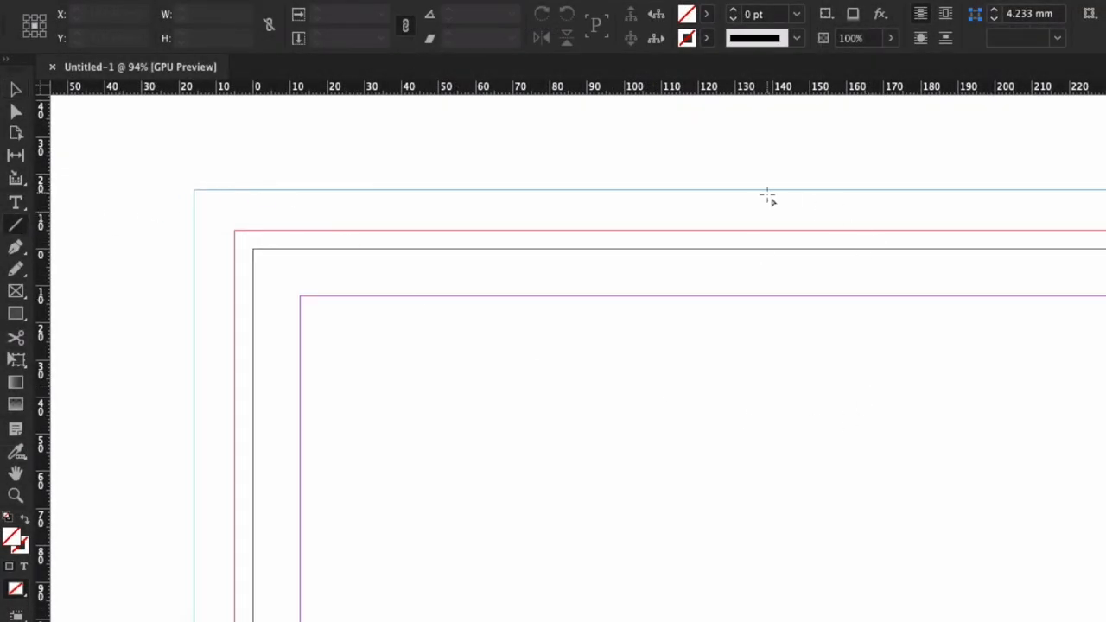
left_click_drag(767, 194, 767, 233)
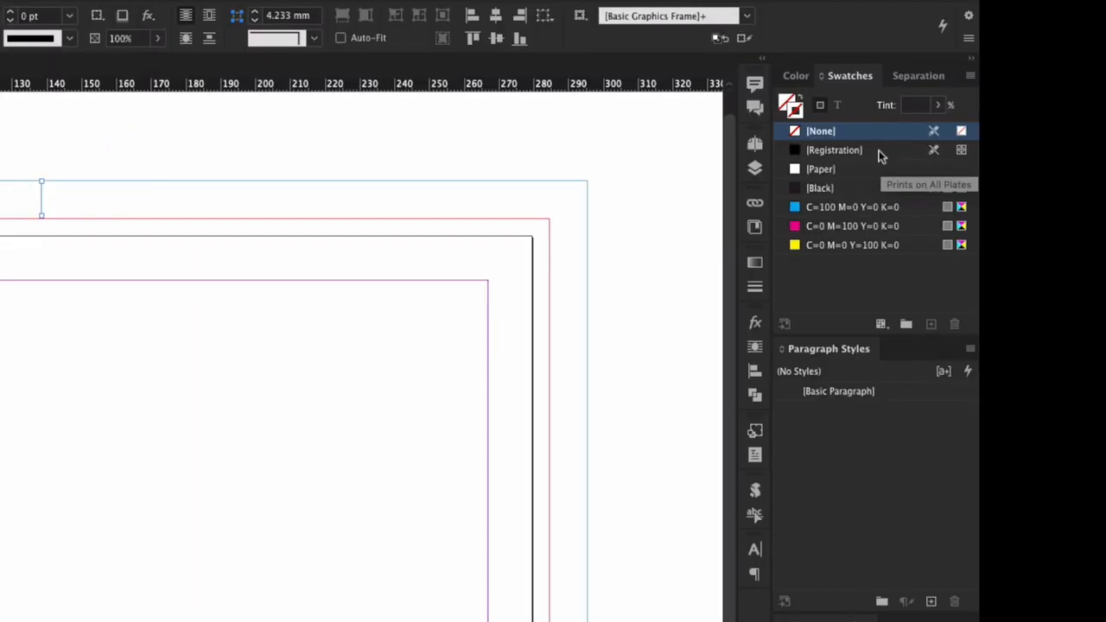
Colour the fold mark Registration, make its stroke Dashed and choose a thinner weight.
left_click(832, 149)
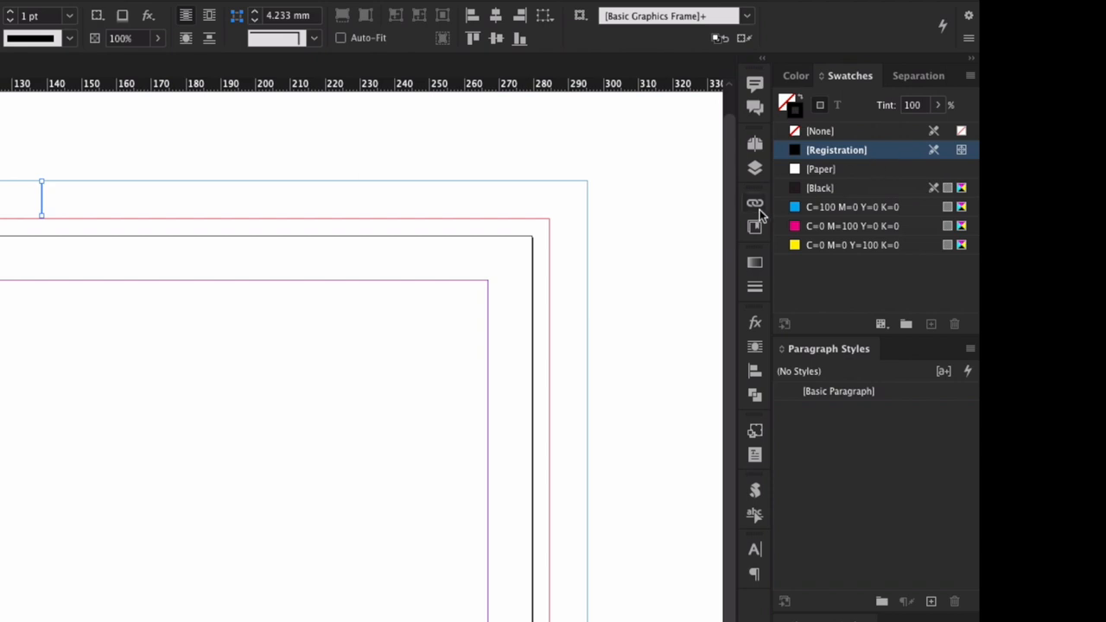
left_click(753, 287)
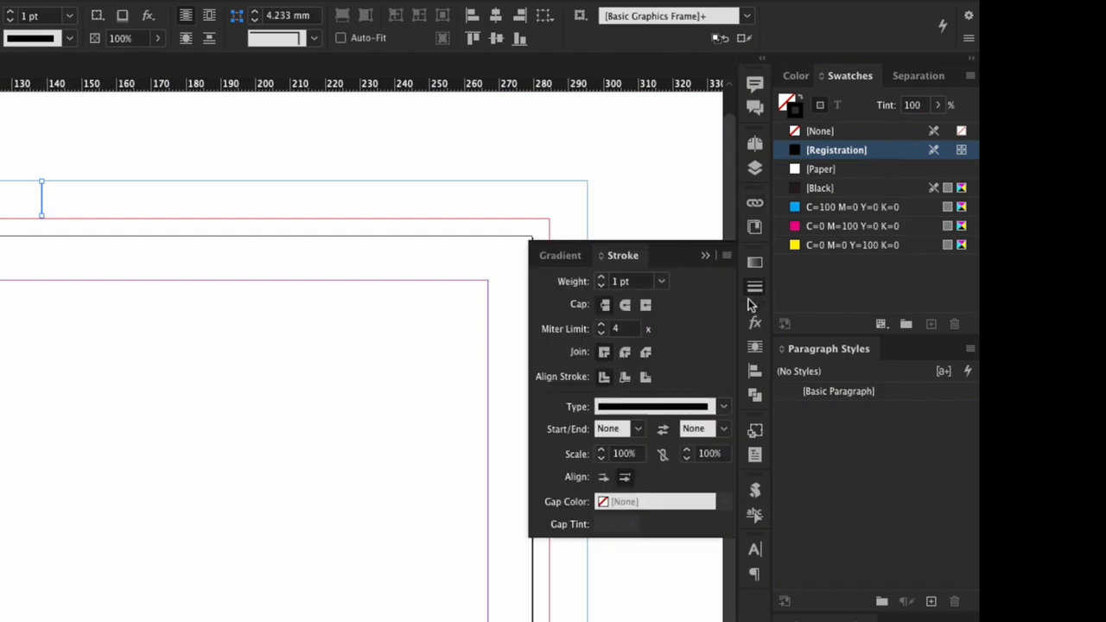
left_click(724, 406)
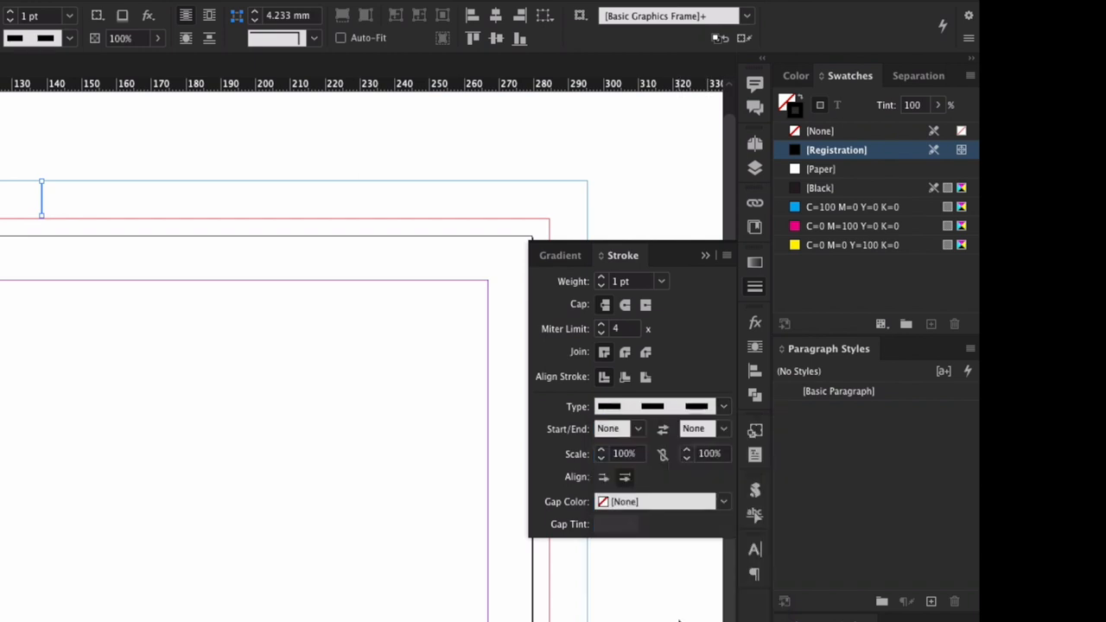
left_click(660, 280)
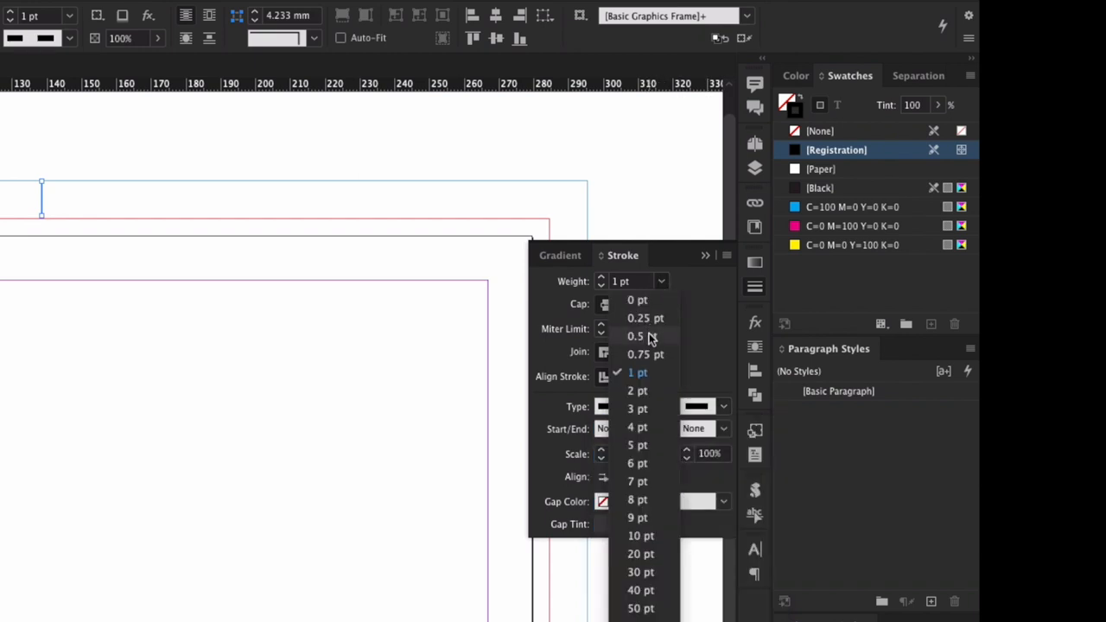
left_click(636, 301)
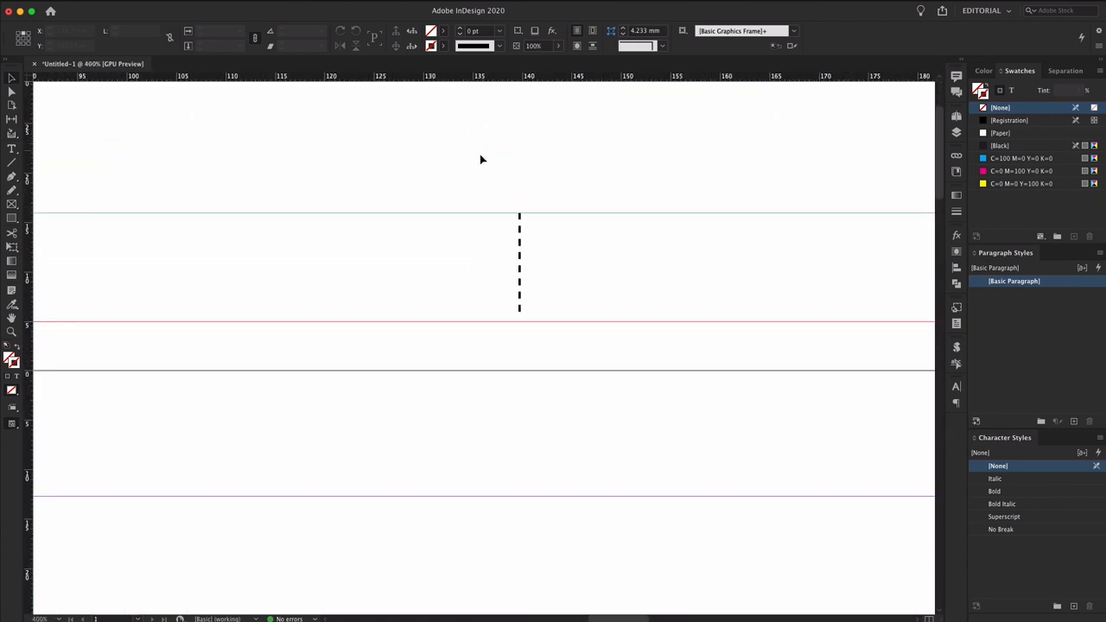
mouse_move(588, 241)
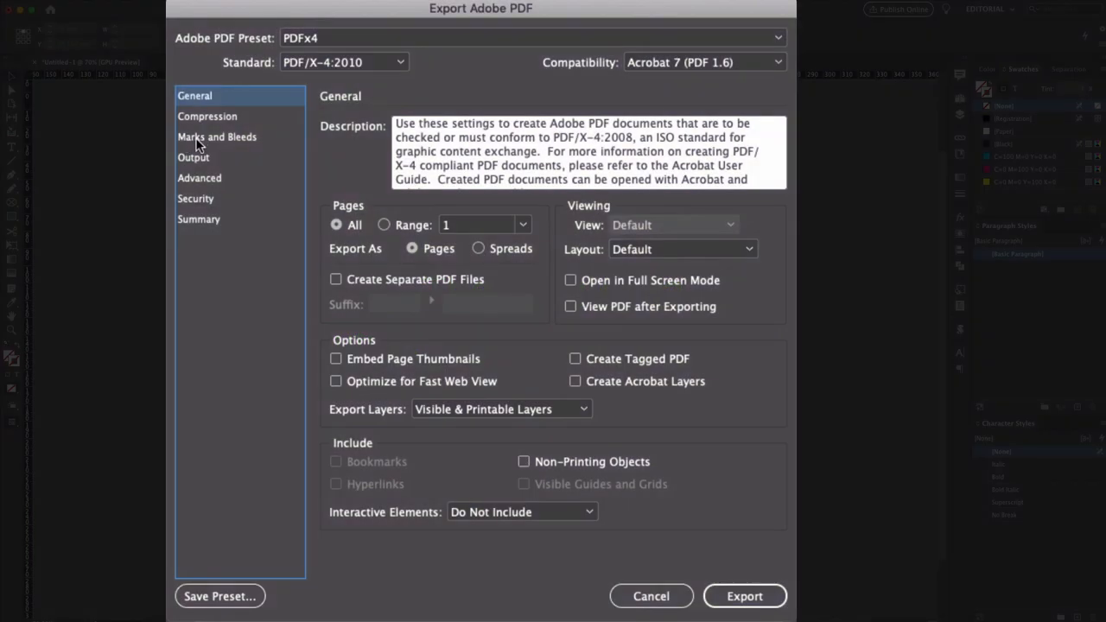
Tick Include Slug Area under Marks and Bleeds and export the PDF.
left_click(217, 137)
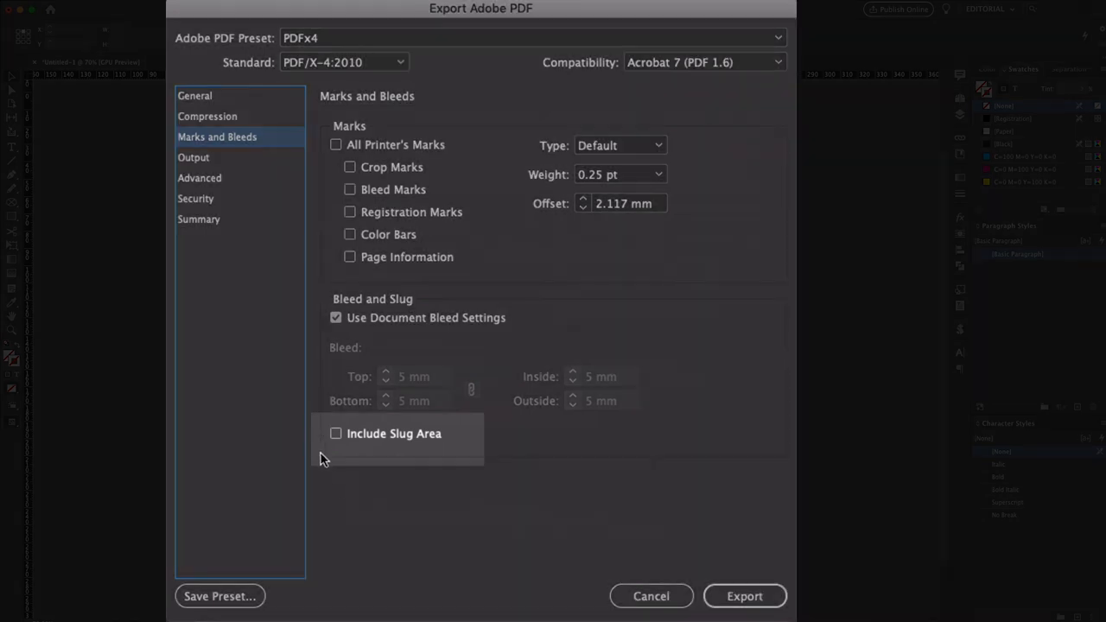
mouse_move(342, 451)
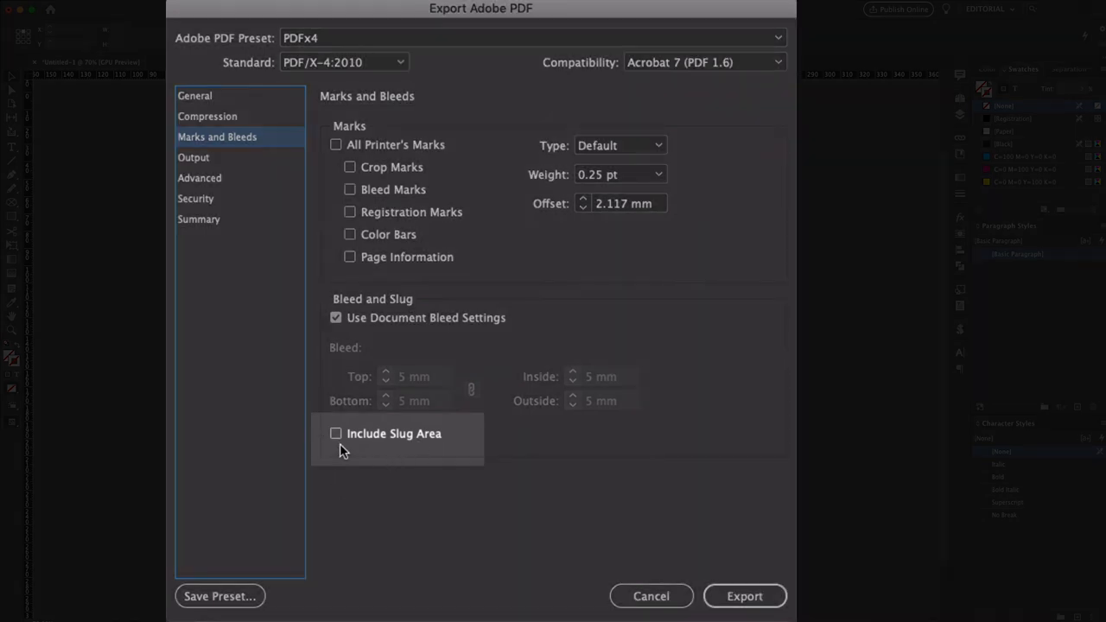
left_click(335, 432)
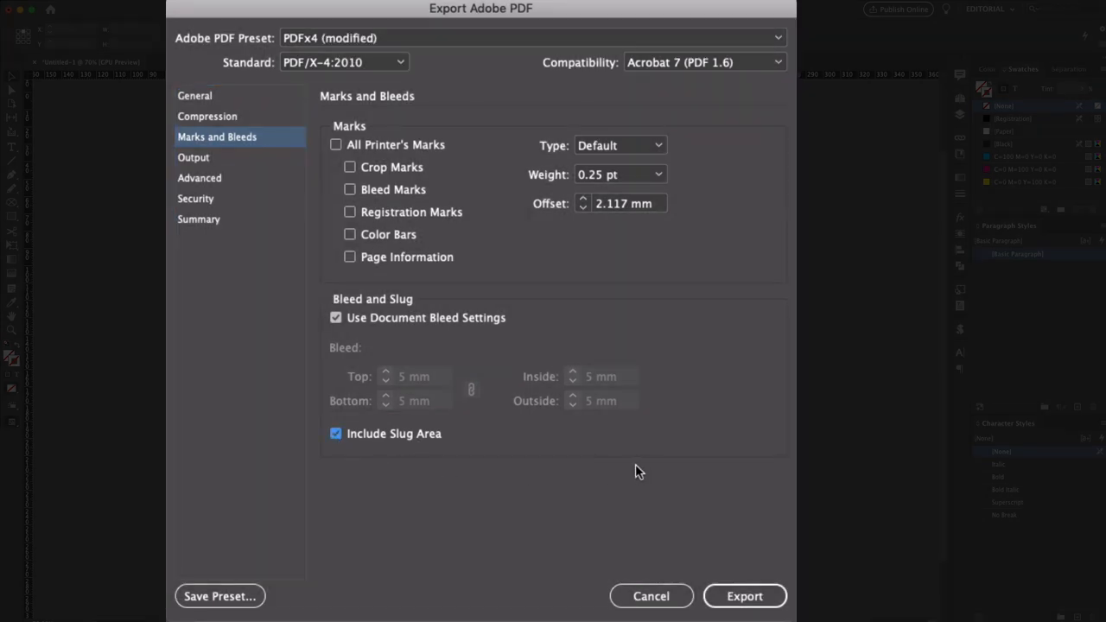
left_click(743, 596)
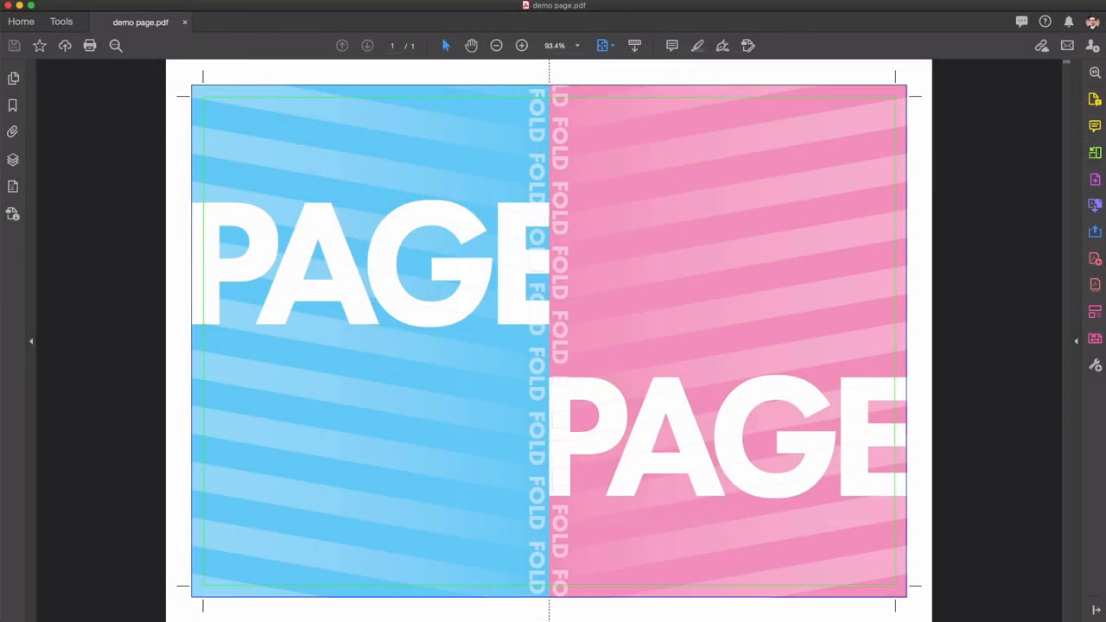